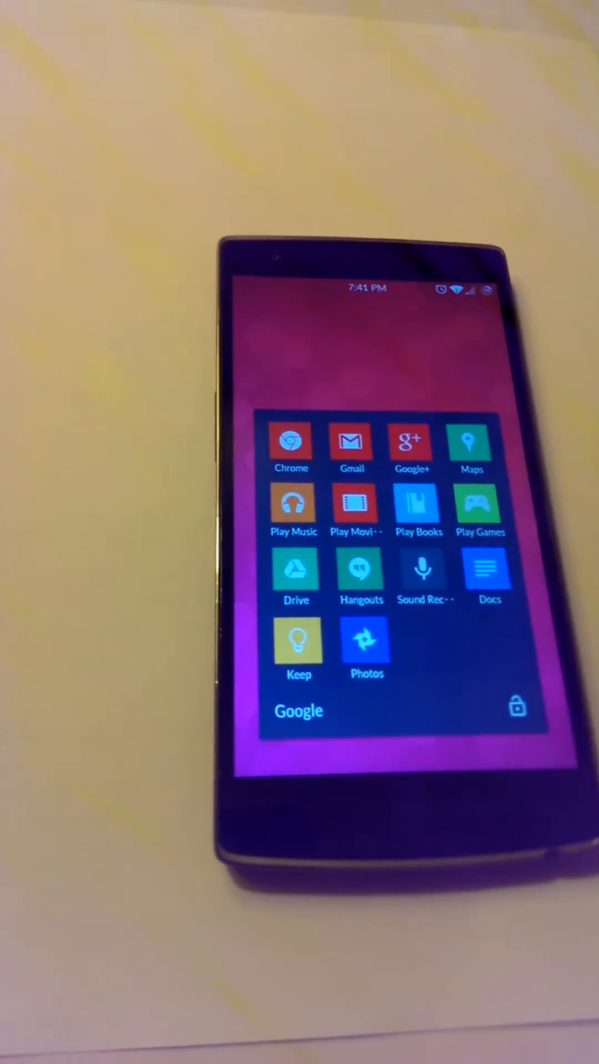
Close the Google folder to return to the home screen grid of folders.
click(291, 442)
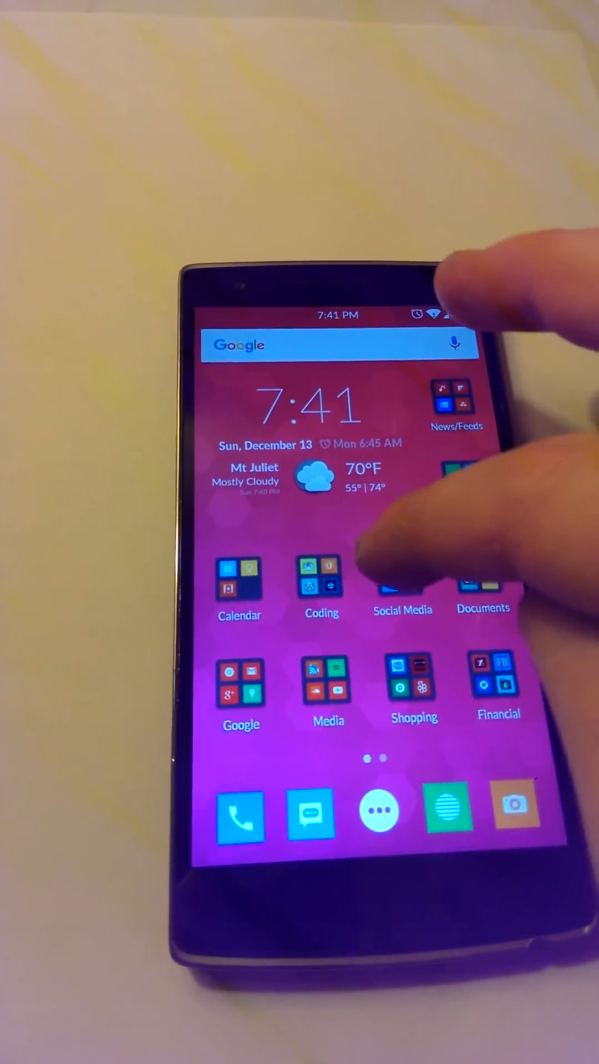
Launch Twitter from the Social Media folder to show its home timeline.
click(402, 584)
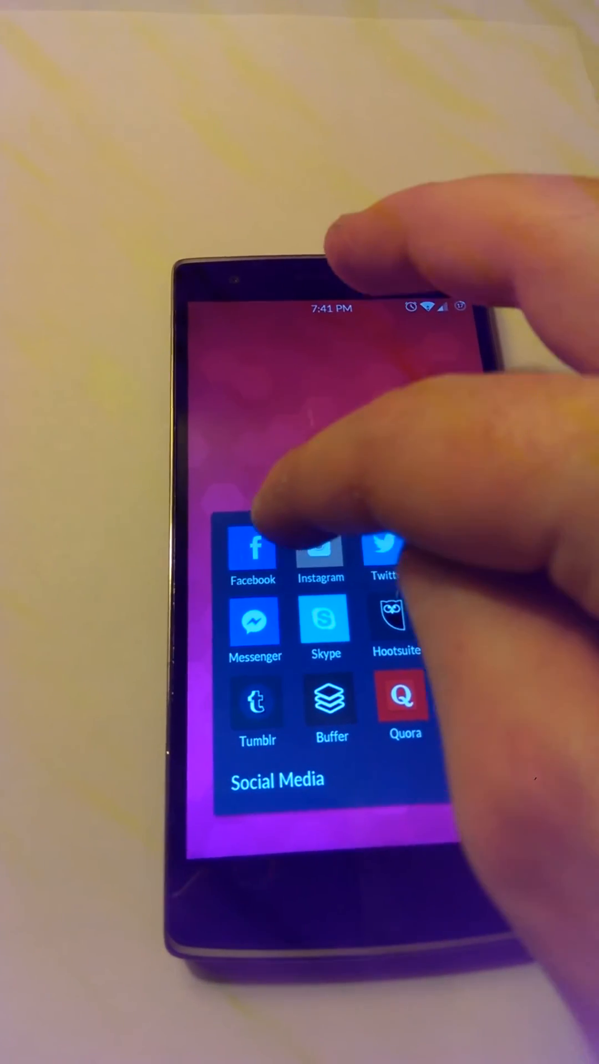
click(381, 550)
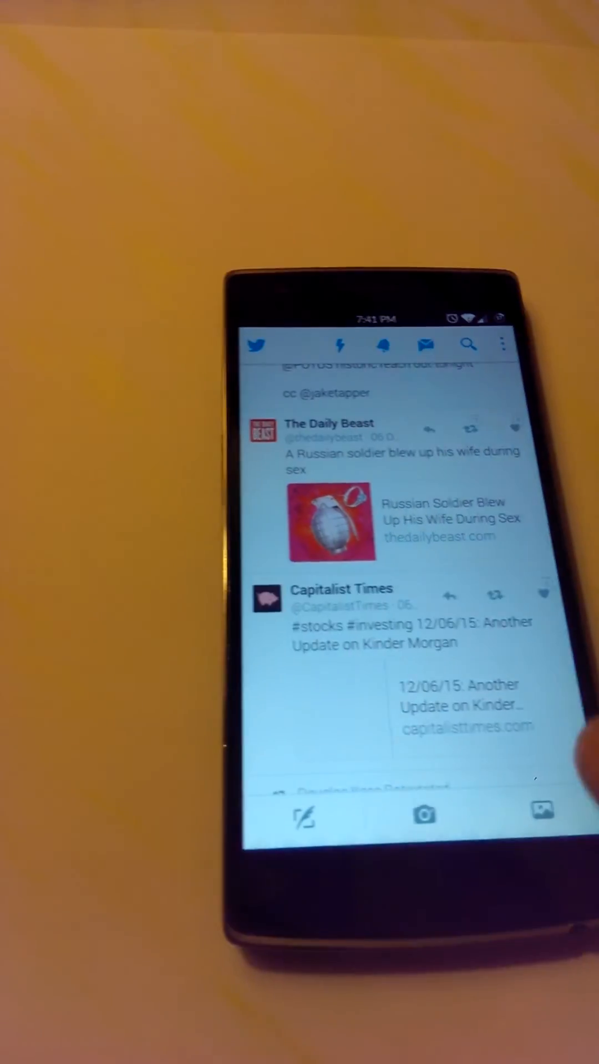